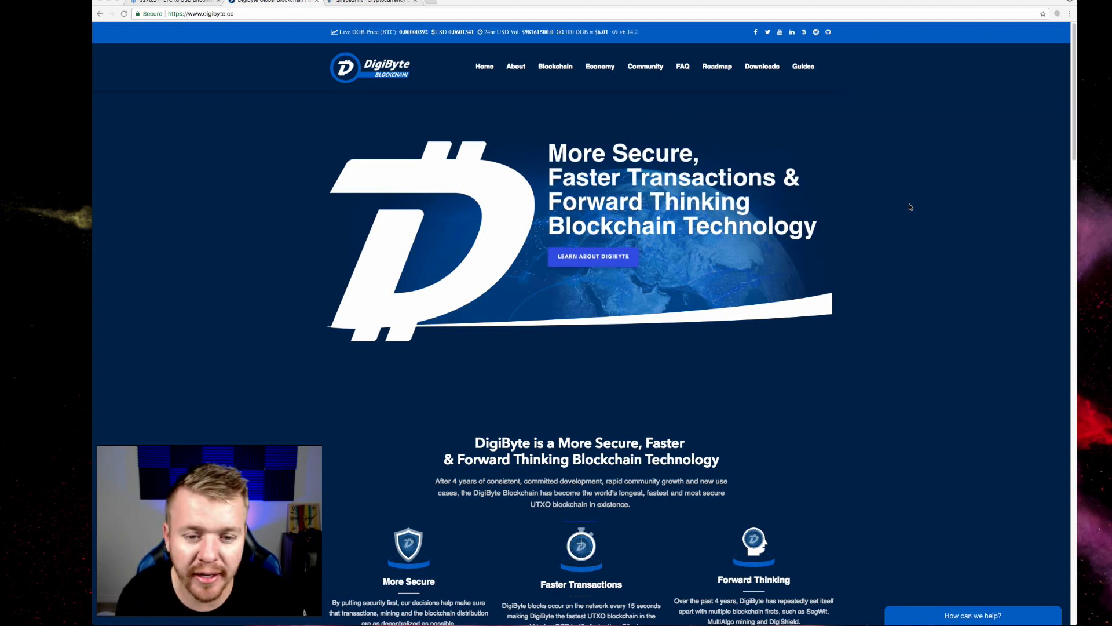
{"action": "mouse_move", "coordinate": [581, 252]}
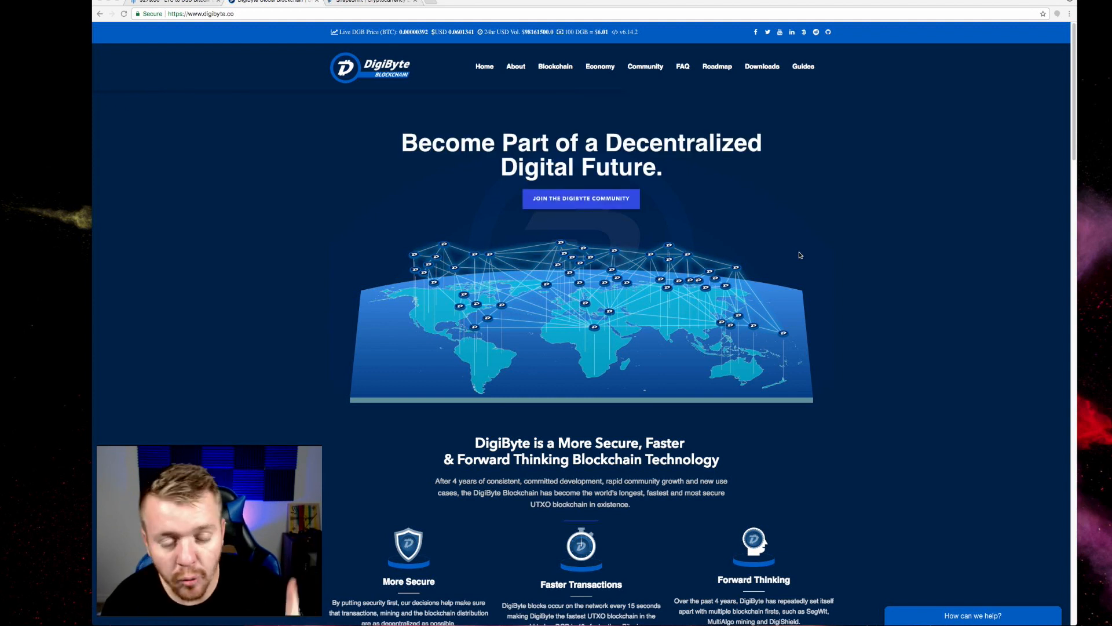
{"action": "mouse_move", "coordinate": [553, 155]}
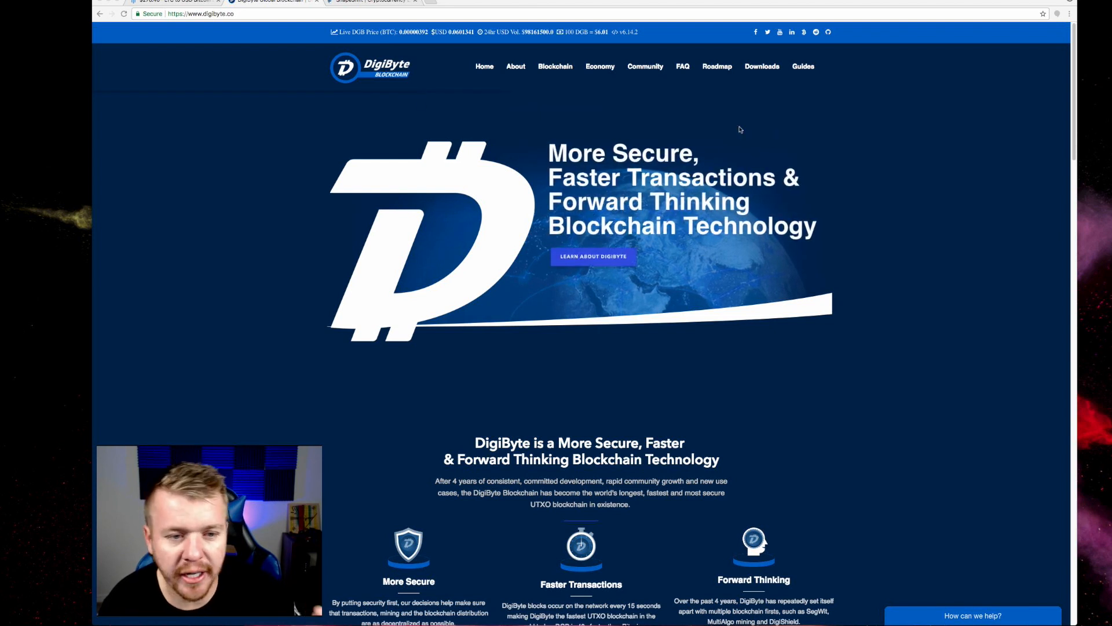
{"action": "mouse_move", "coordinate": [727, 86]}
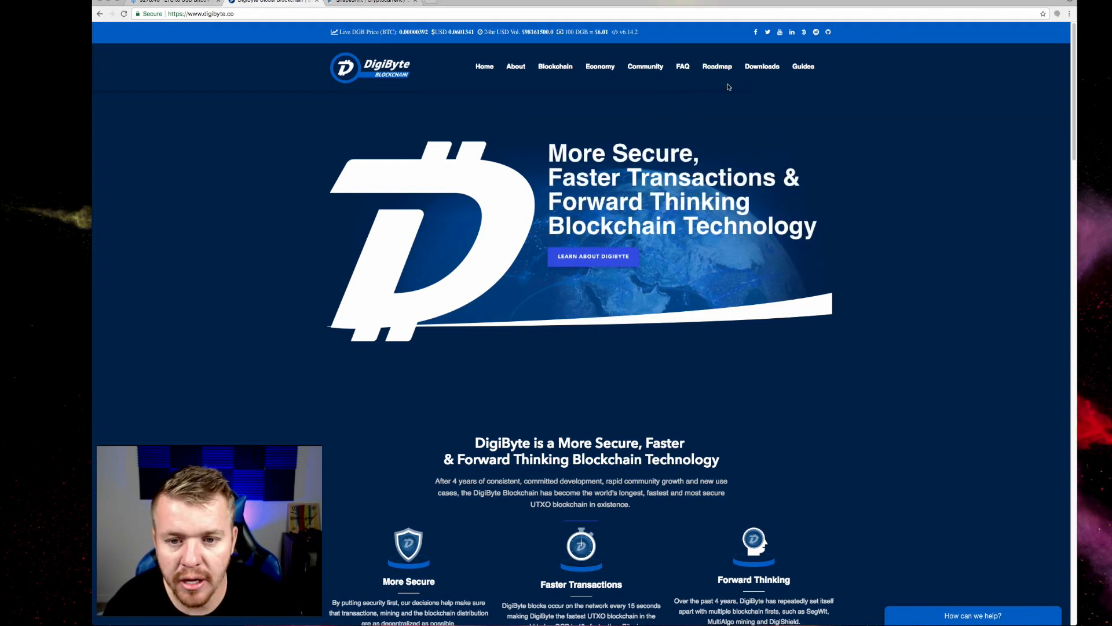
- Go to the DigiByte Choose Your Wallet downloads page
{"action": "left_click", "coordinate": [761, 66]}
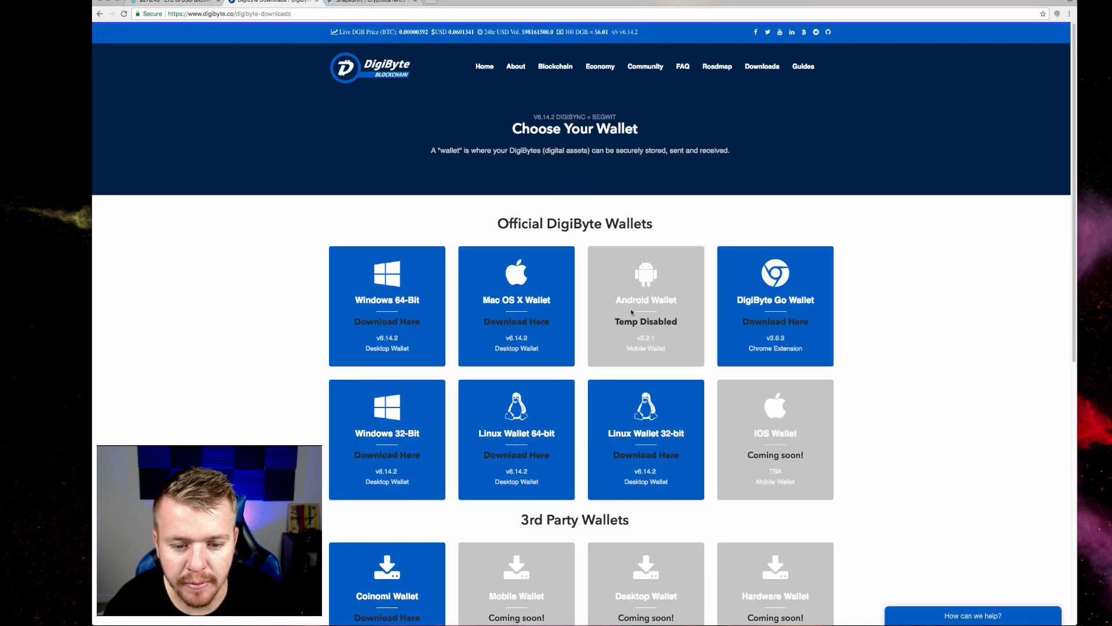
{"action": "mouse_move", "coordinate": [708, 186]}
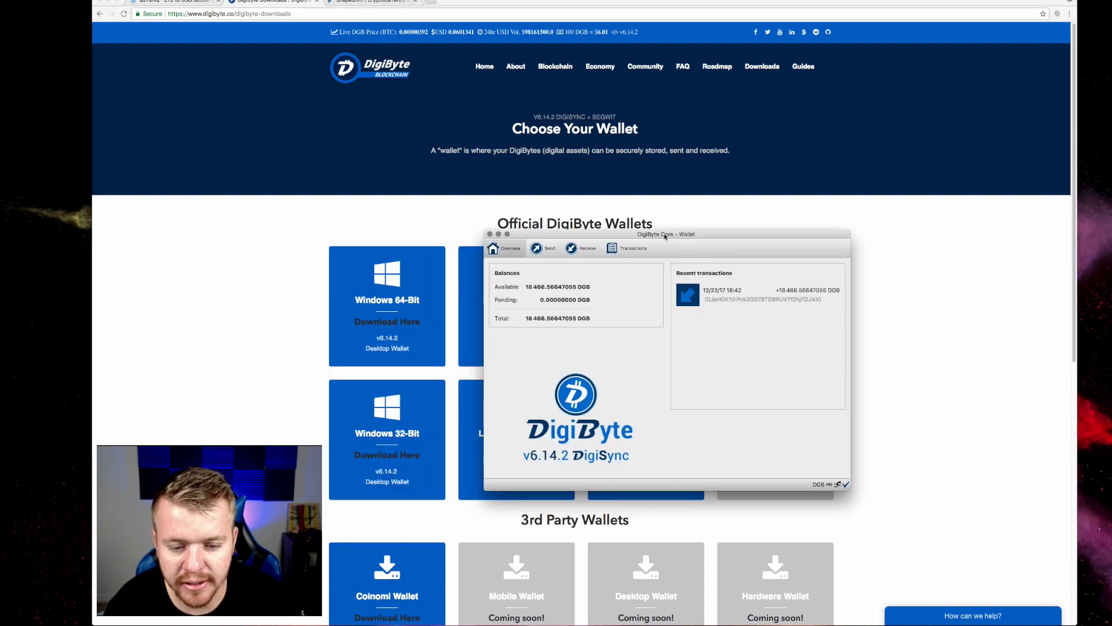
{"action": "mouse_move", "coordinate": [878, 294]}
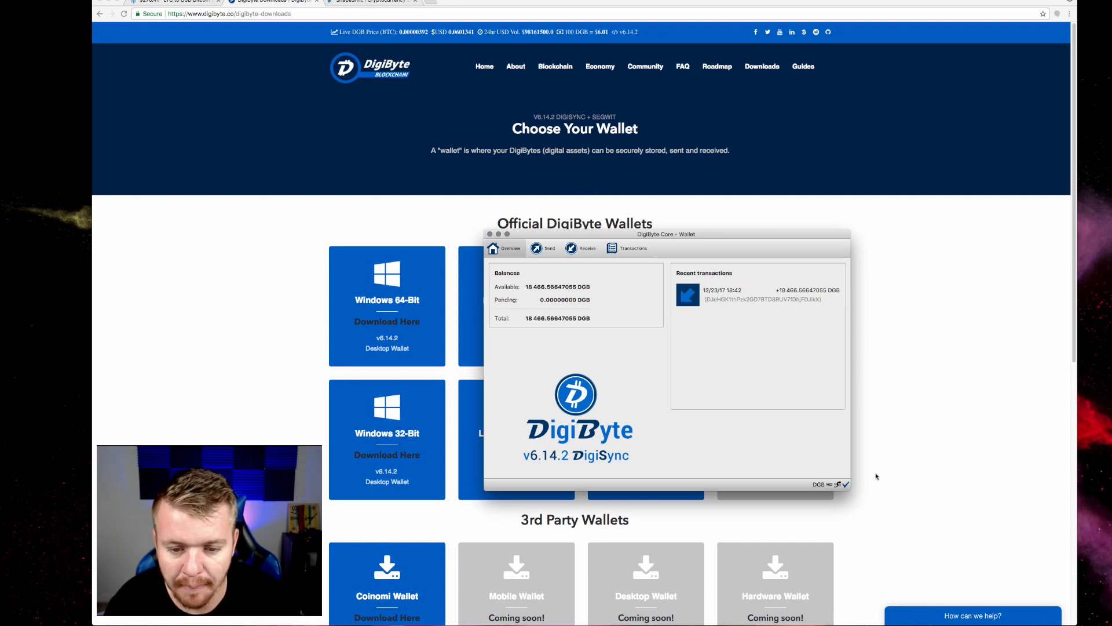
{"action": "mouse_move", "coordinate": [586, 277]}
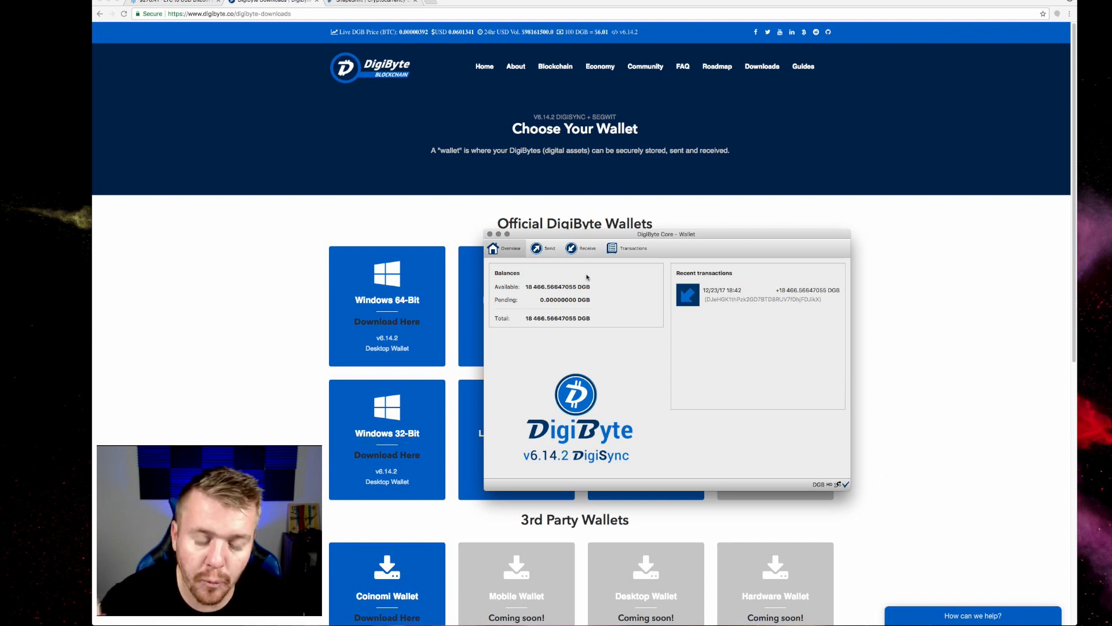
{"action": "mouse_move", "coordinate": [1025, 322]}
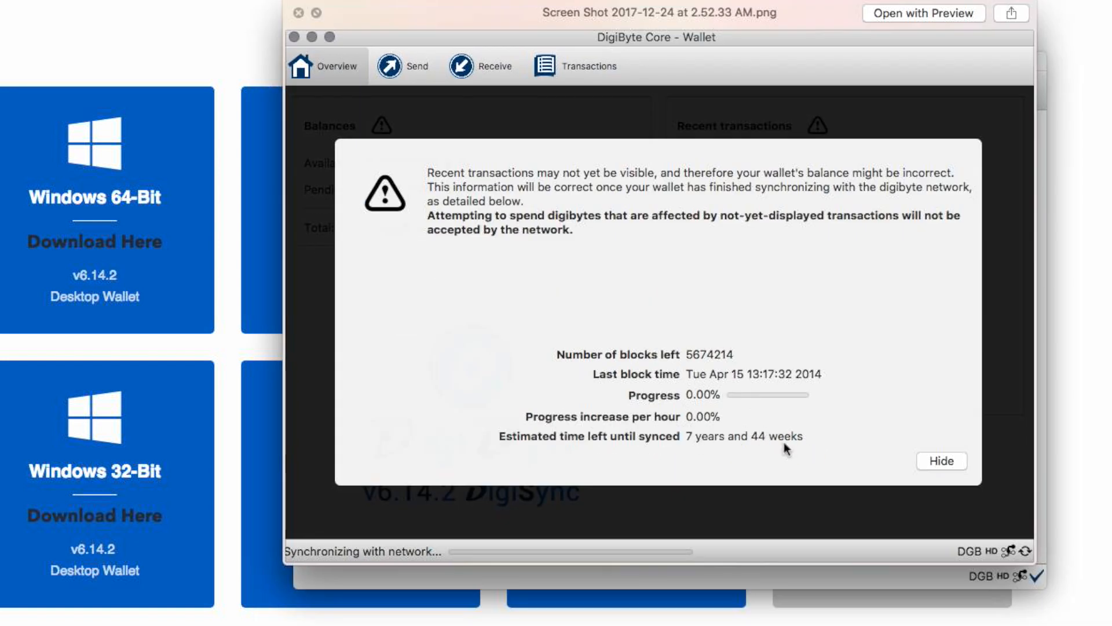
{"action": "mouse_move", "coordinate": [825, 442]}
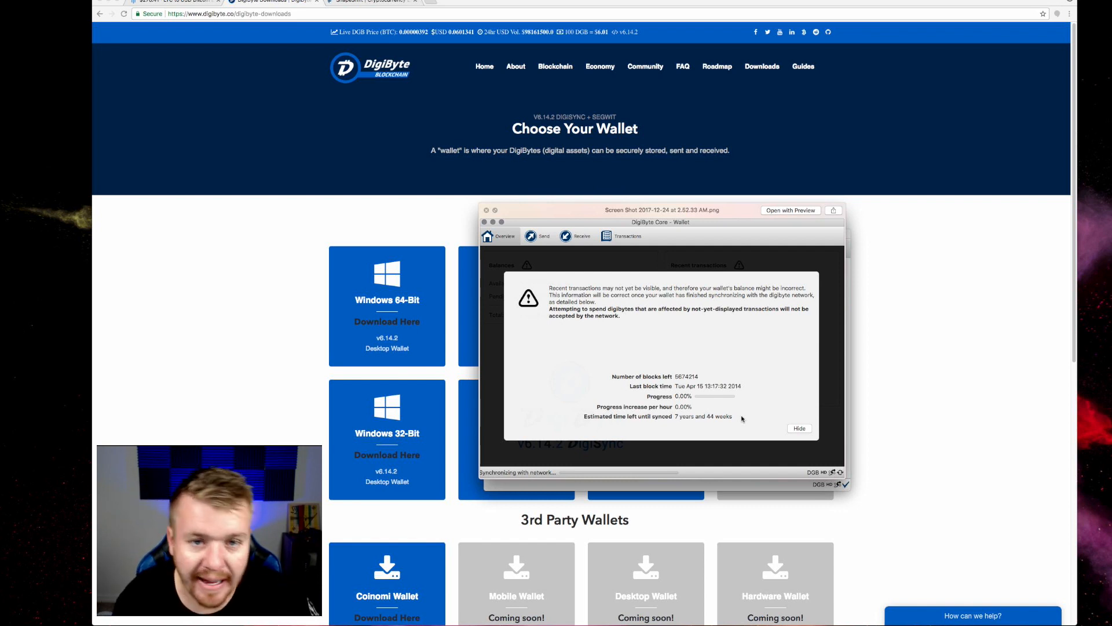
{"action": "mouse_move", "coordinate": [718, 404]}
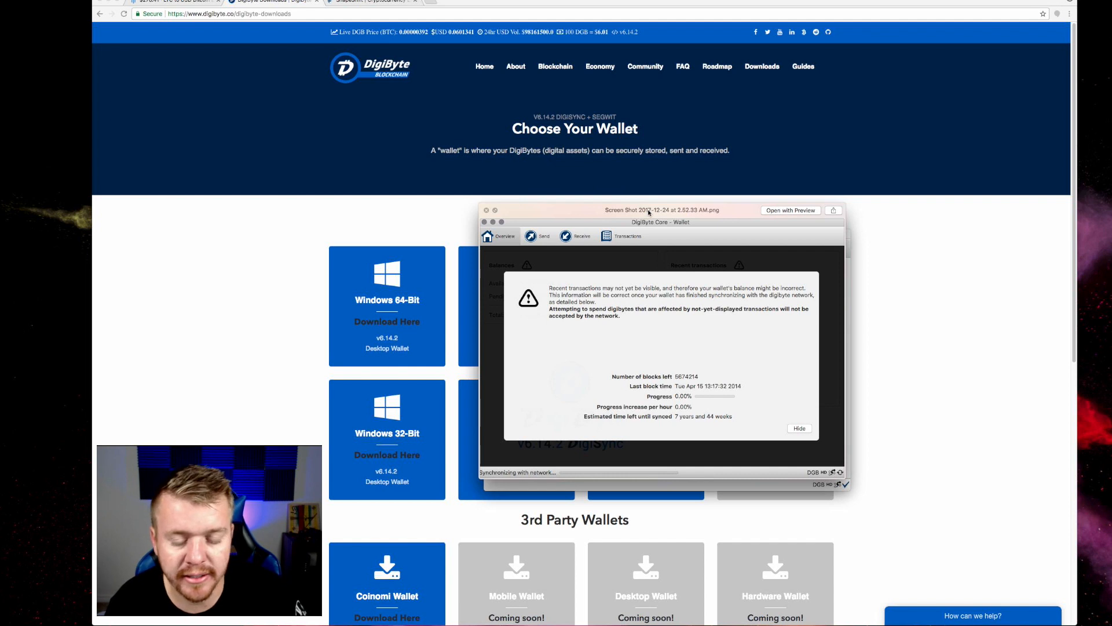
{"action": "left_click", "coordinate": [798, 427]}
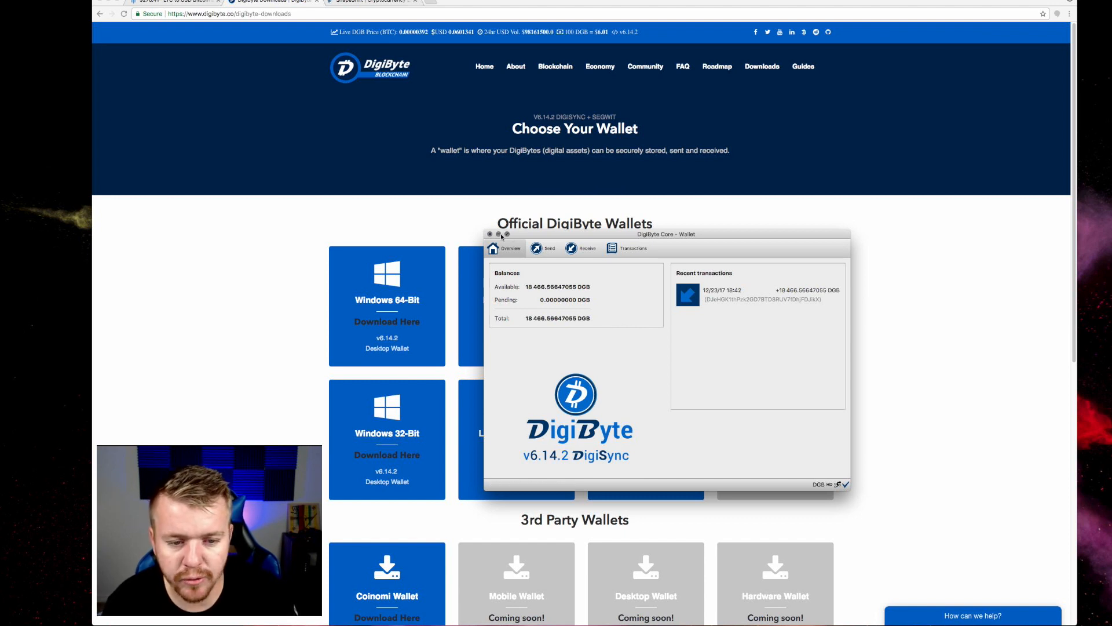
- Close the DigiByte Core screenshot and switch to the ShapeShift exchange tab
{"action": "left_click", "coordinate": [490, 234]}
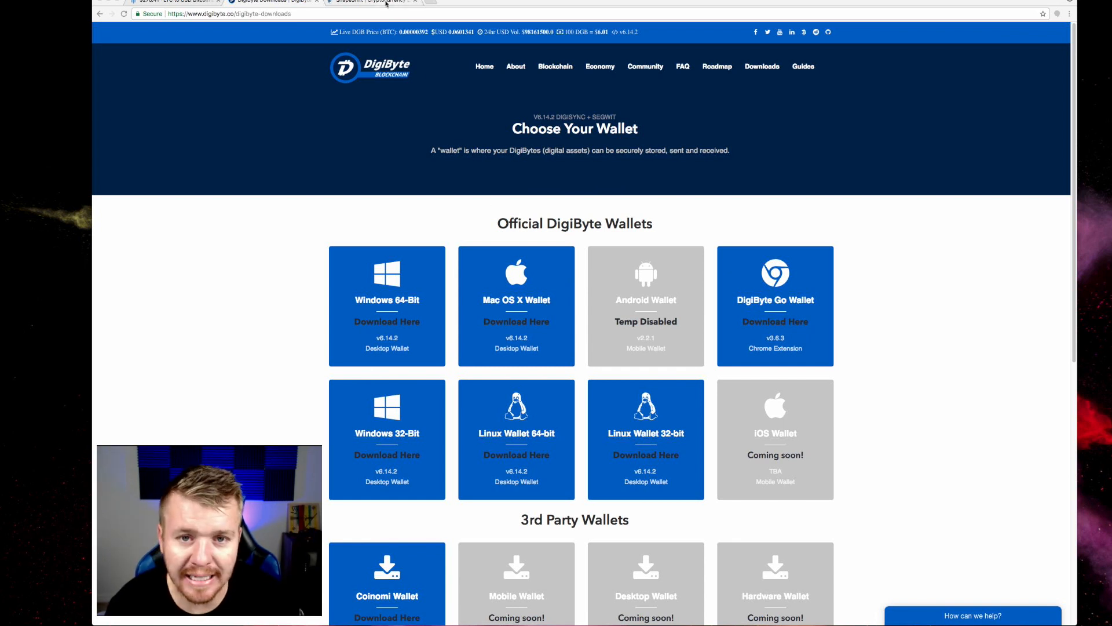
{"action": "left_click", "coordinate": [369, 1]}
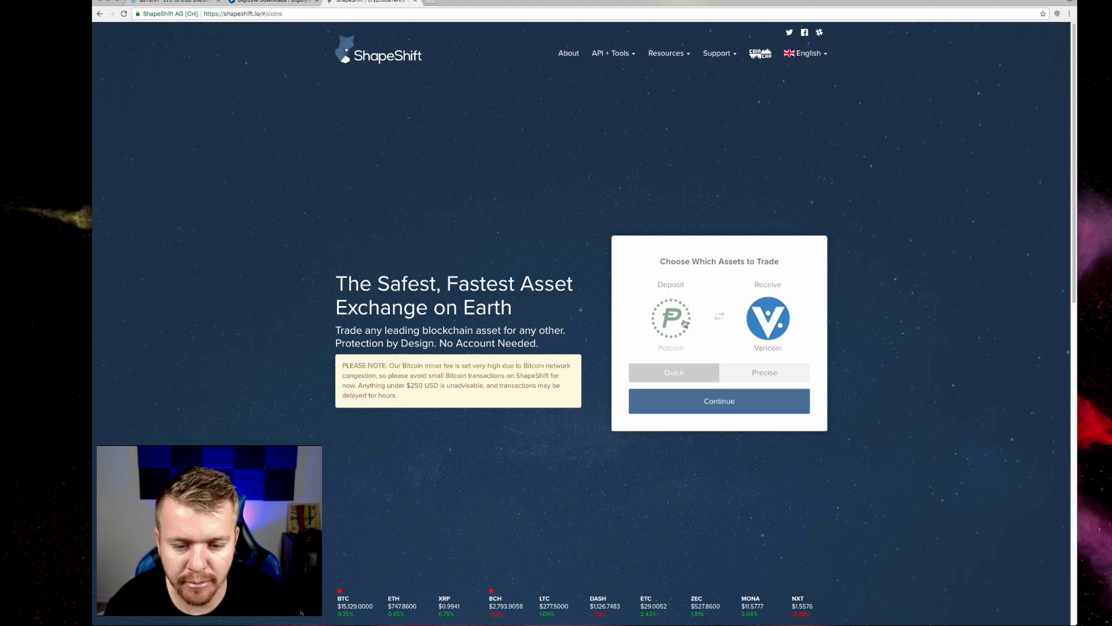
- Pick Bitcoin to DigiByte as the ShapeShift trade pair and continue to the trade form
{"action": "left_click", "coordinate": [670, 317]}
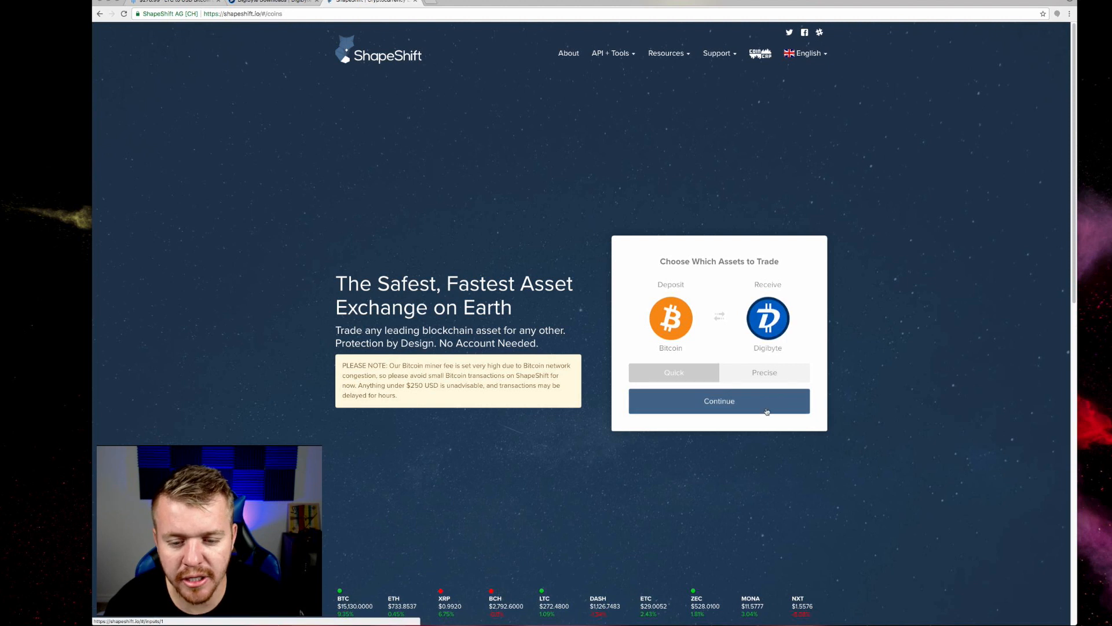
{"action": "left_click", "coordinate": [718, 401]}
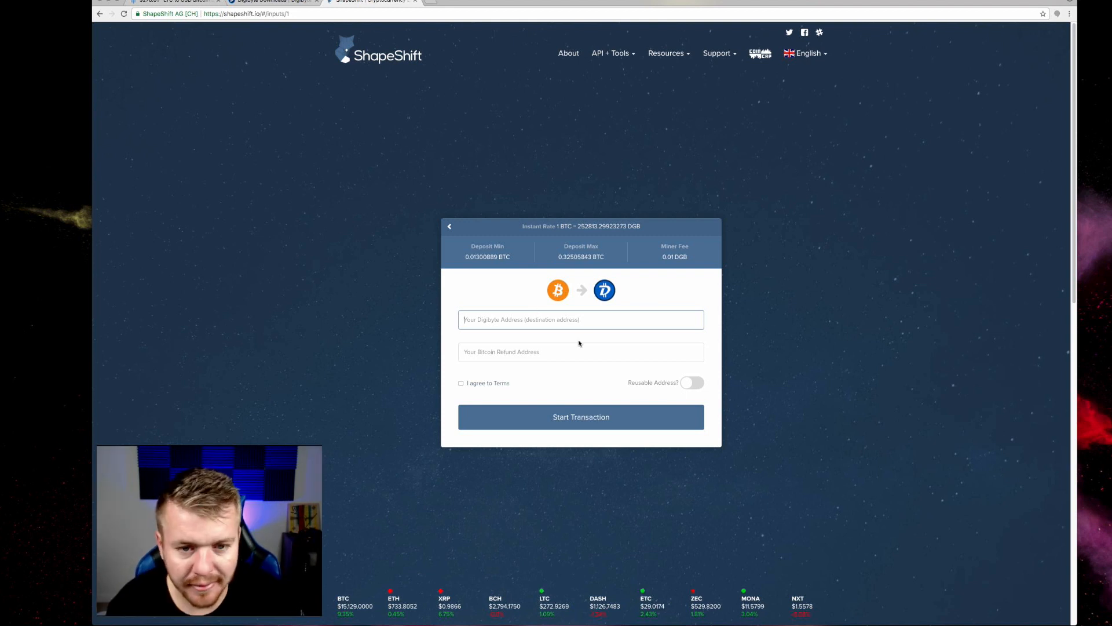
{"action": "mouse_move", "coordinate": [380, 107]}
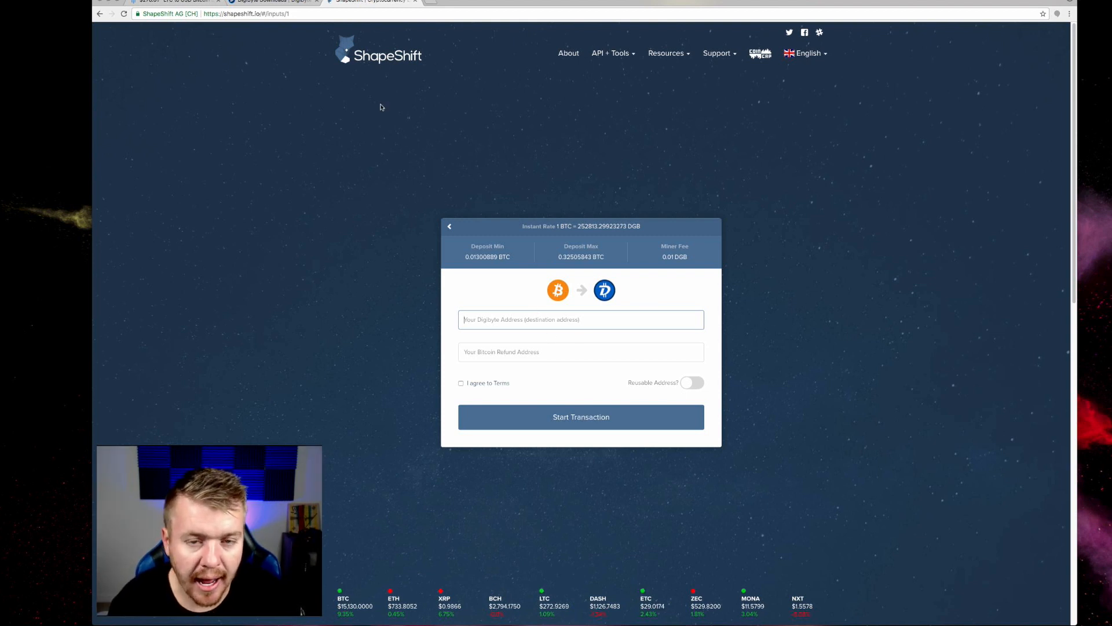
- Return to the DigiByte tab and open the FAQ page
{"action": "left_click", "coordinate": [268, 2]}
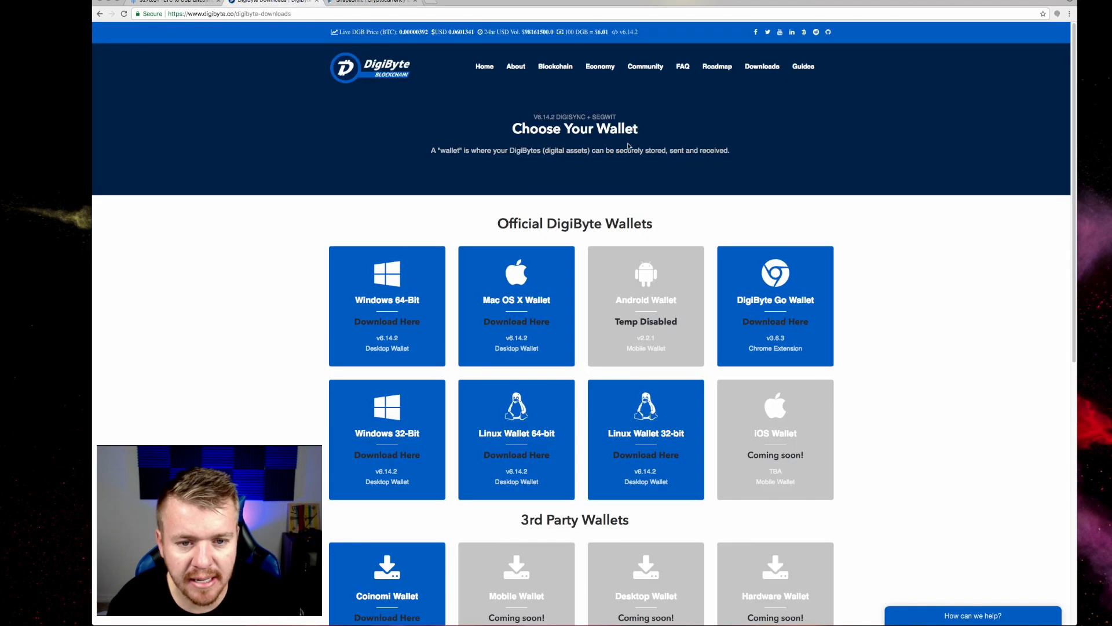
{"action": "mouse_move", "coordinate": [683, 66]}
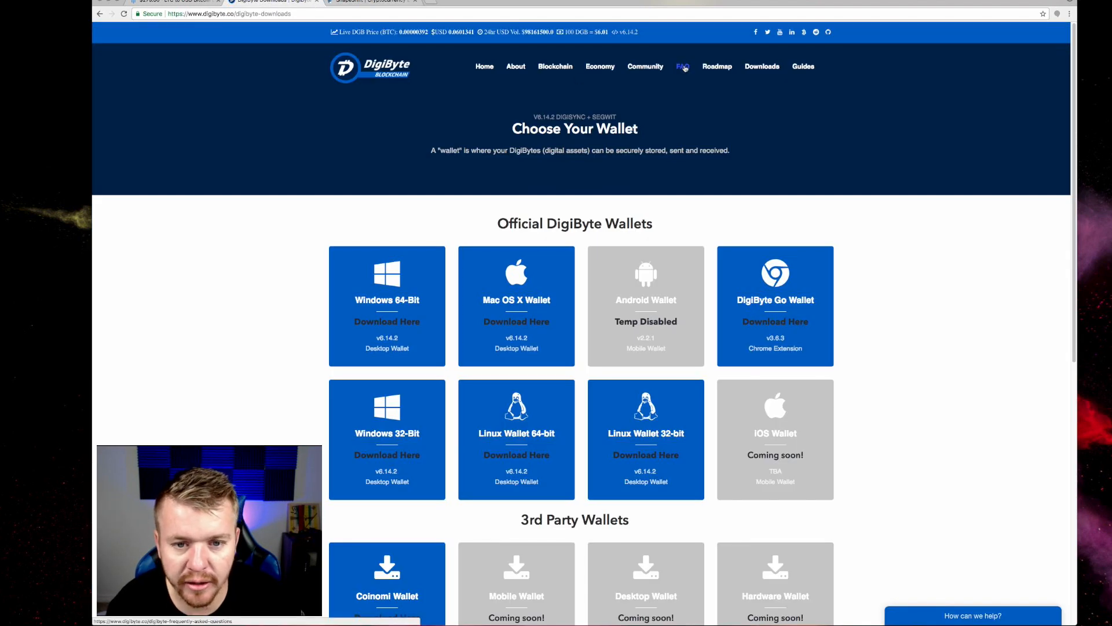
{"action": "left_click", "coordinate": [682, 66]}
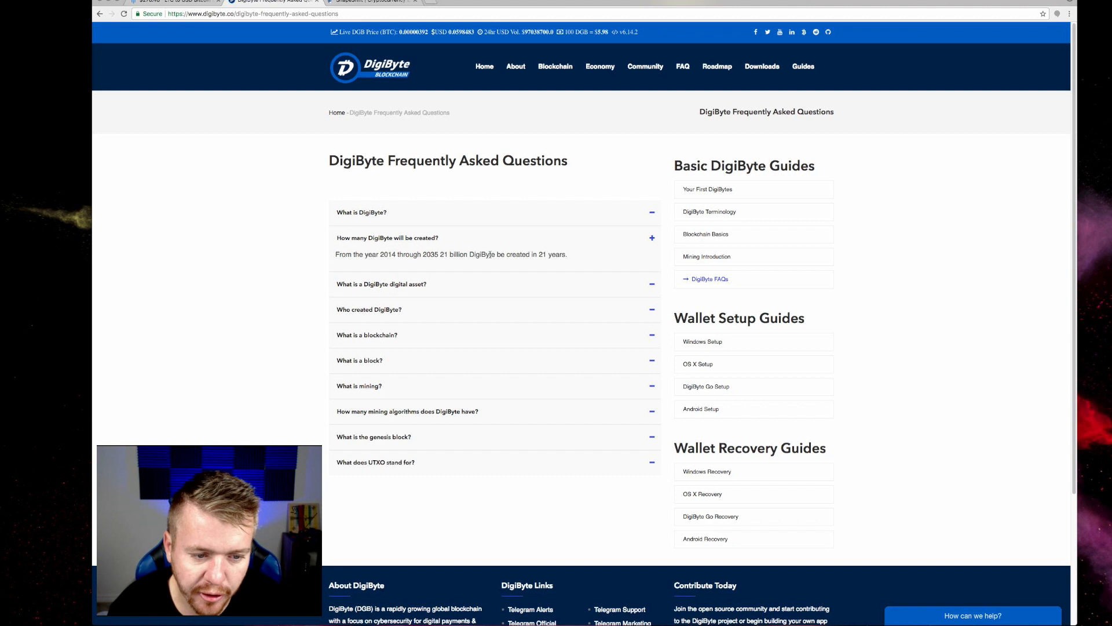
- Open the About DigiByte page and scroll to 'What makes DigiByte Different?'
{"action": "left_click", "coordinate": [516, 66]}
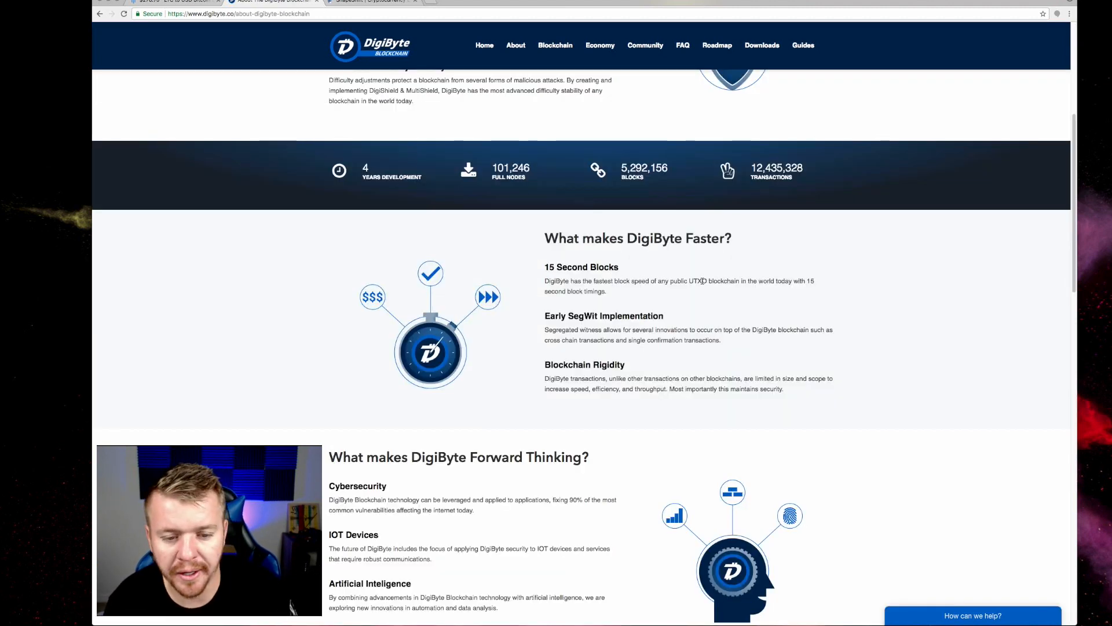
{"action": "left_click_drag", "start_coordinate": [545, 282], "coordinate": [605, 292]}
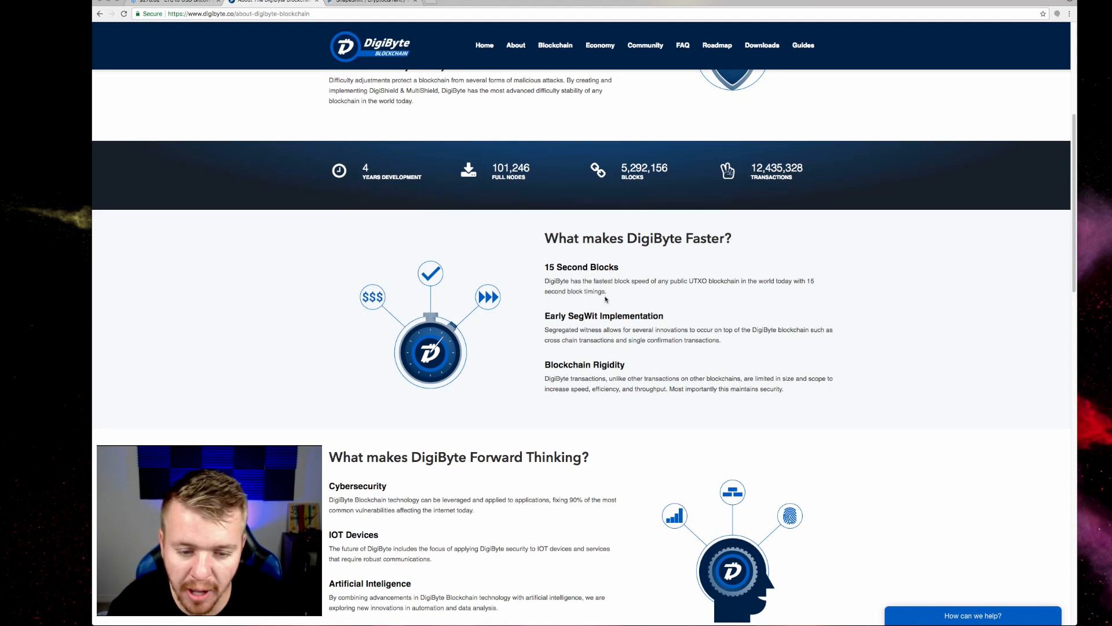
{"action": "scroll", "scroll_direction": "down", "scroll_amount": 3}
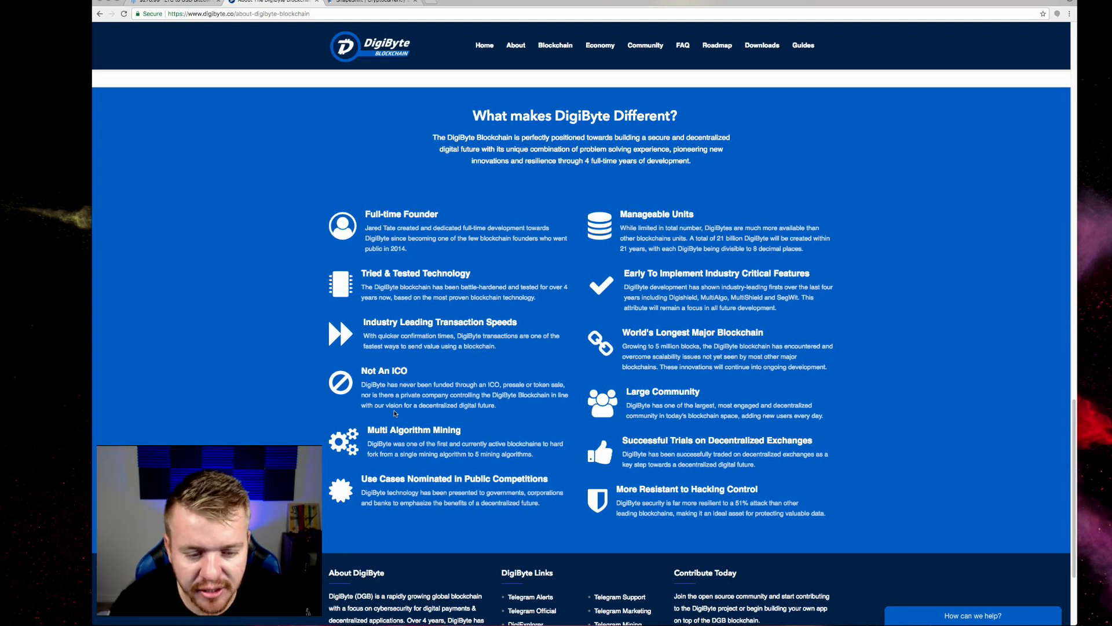
{"action": "scroll", "scroll_direction": "down", "scroll_amount": 3}
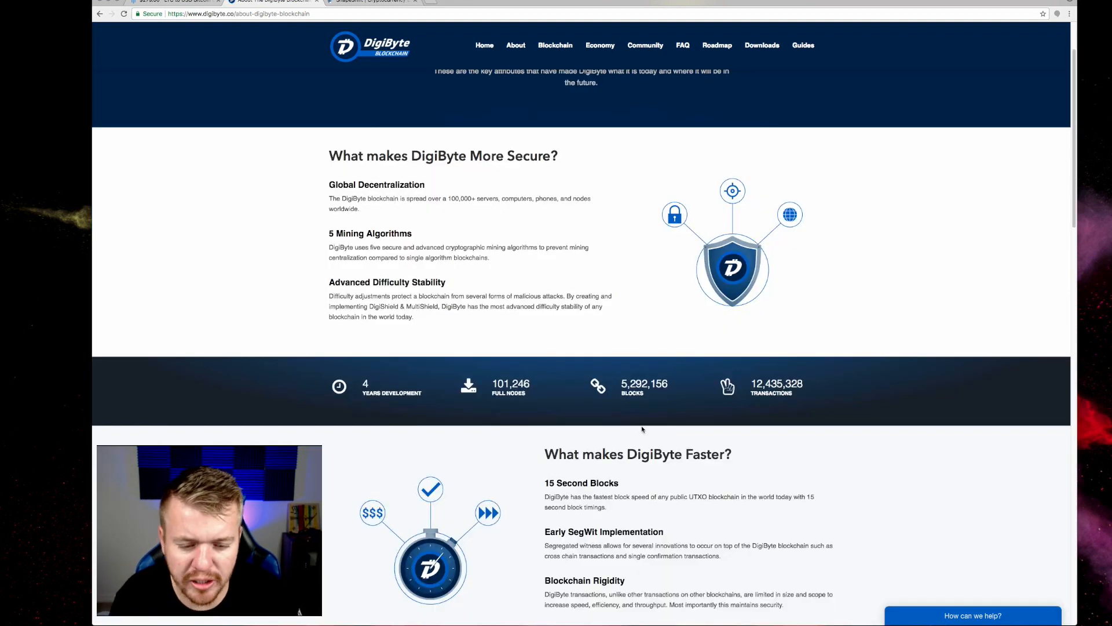
{"action": "scroll", "scroll_direction": "down", "scroll_amount": 3}
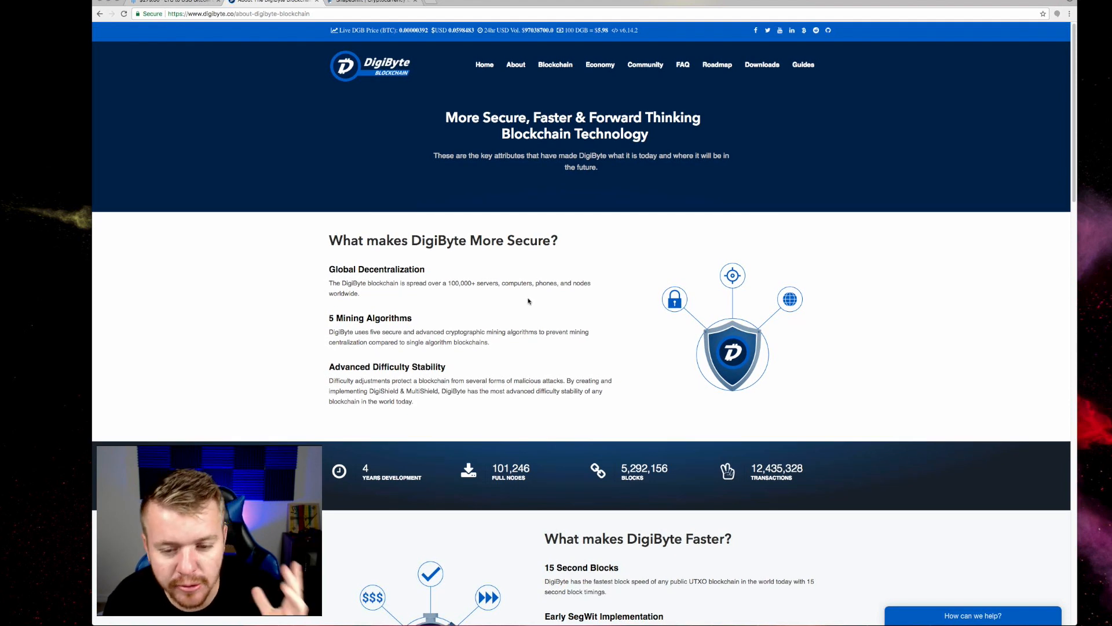
{"action": "mouse_move", "coordinate": [524, 301]}
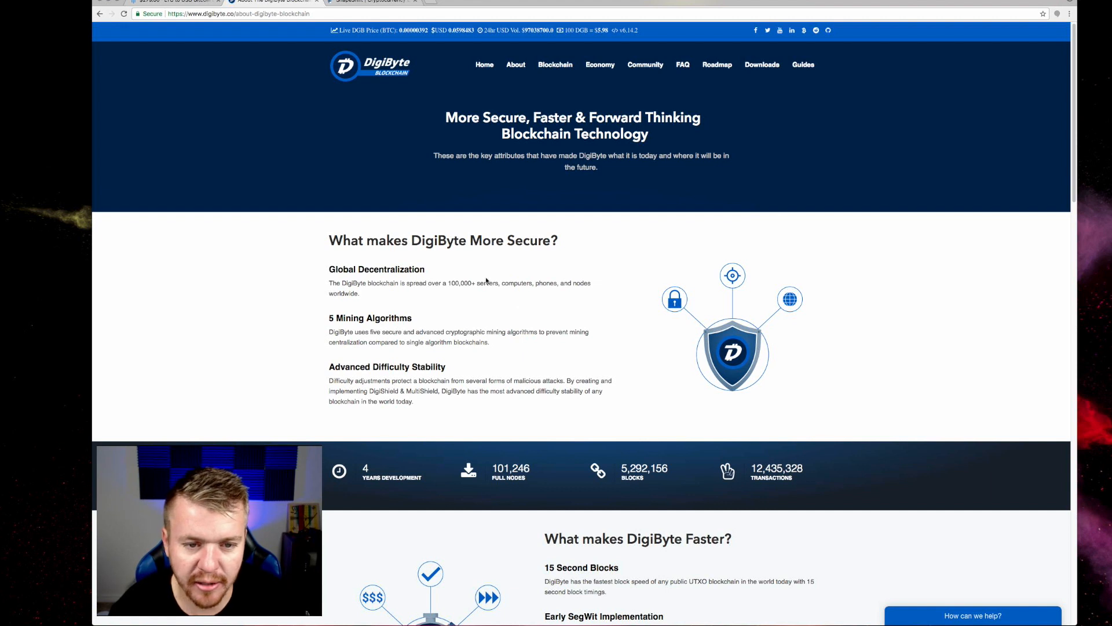
{"action": "scroll", "scroll_direction": "down", "scroll_amount": 3}
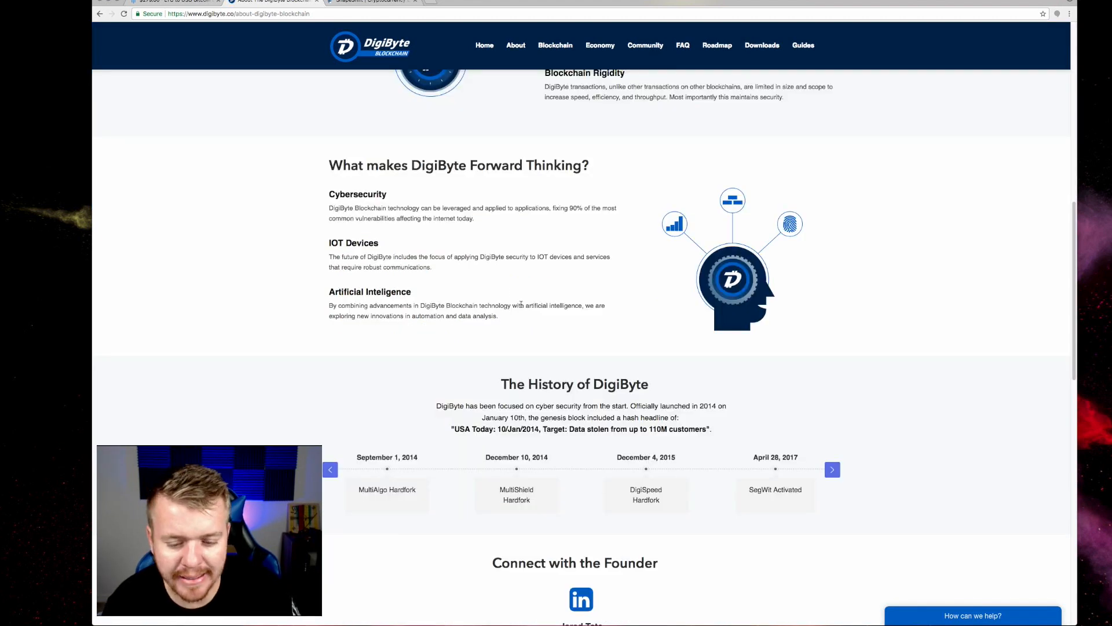
{"action": "scroll", "scroll_direction": "up", "scroll_amount": 3}
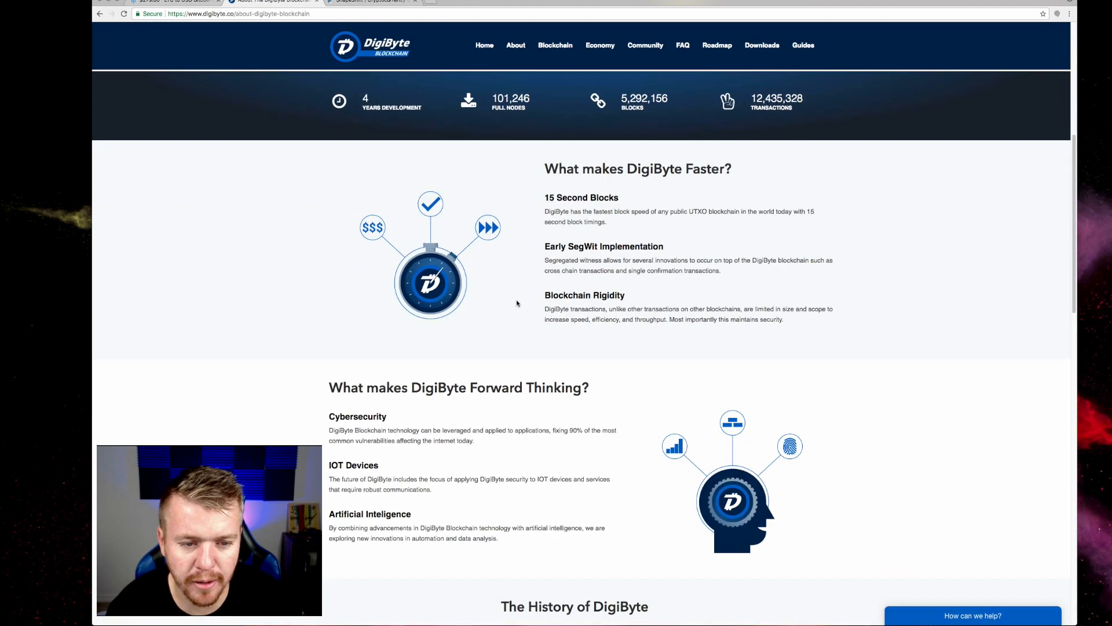
{"action": "scroll", "scroll_direction": "up", "scroll_amount": 3}
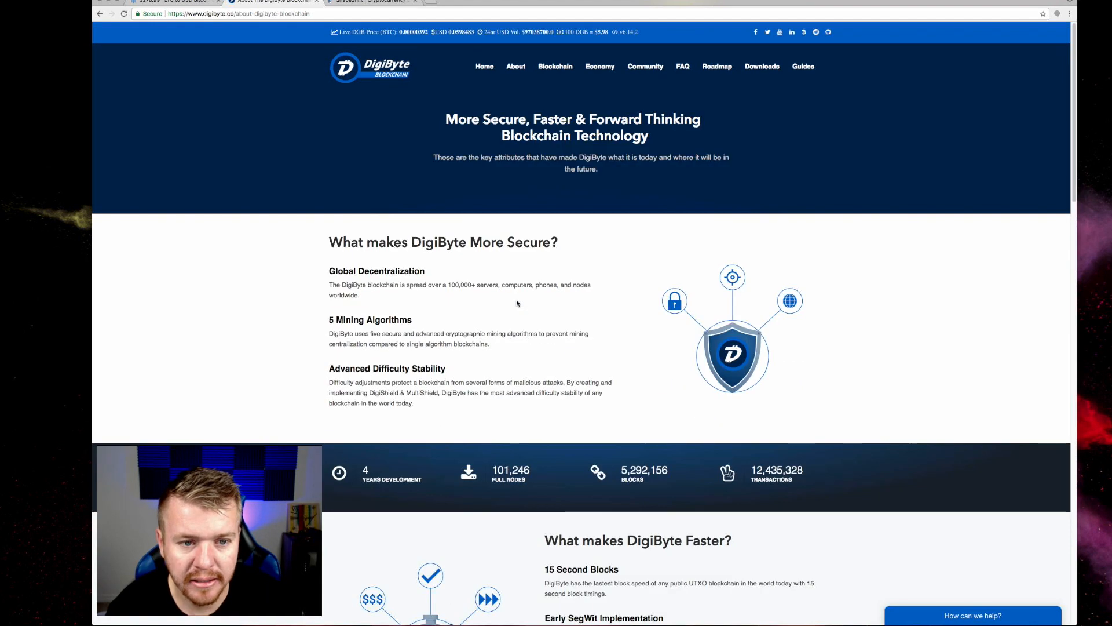
{"action": "scroll", "scroll_direction": "down", "scroll_amount": 3}
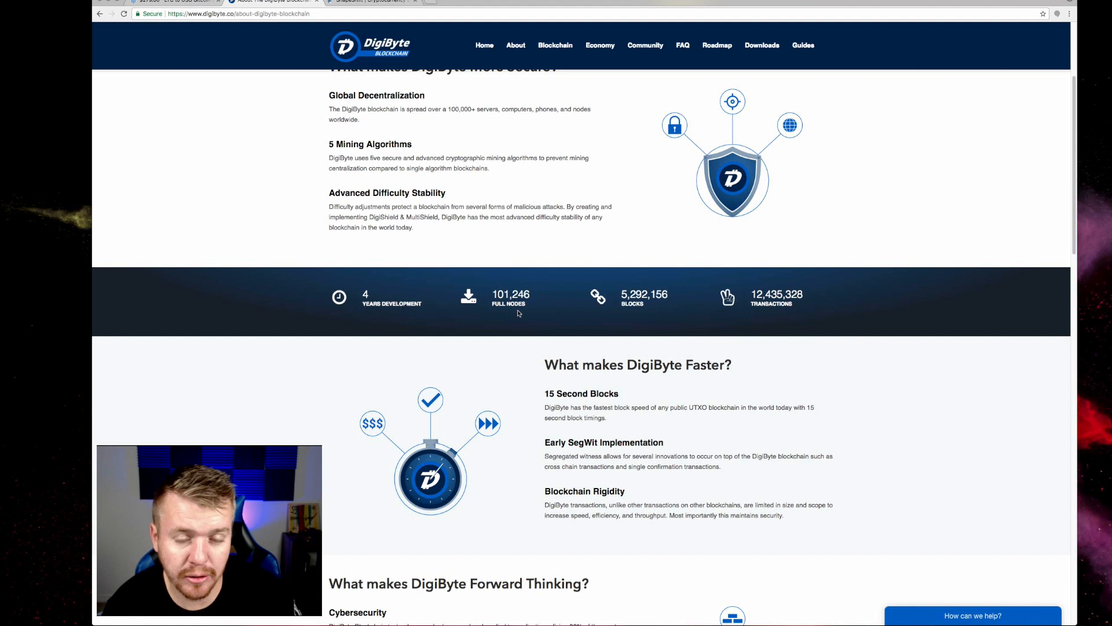
{"action": "scroll", "scroll_direction": "down", "scroll_amount": 3}
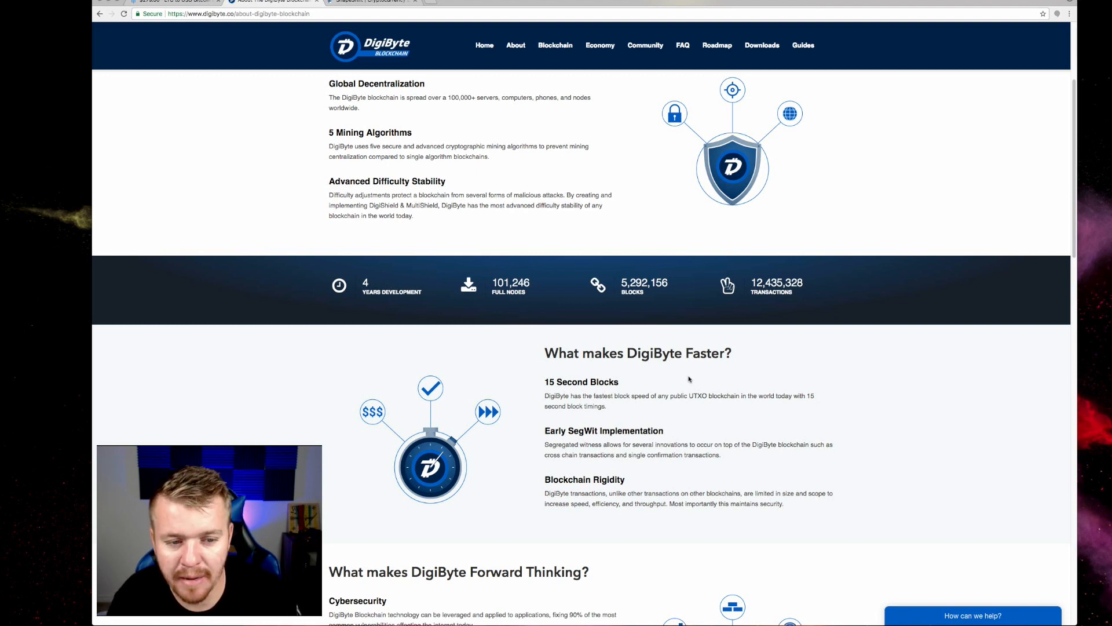
{"action": "scroll", "scroll_direction": "down", "scroll_amount": 3}
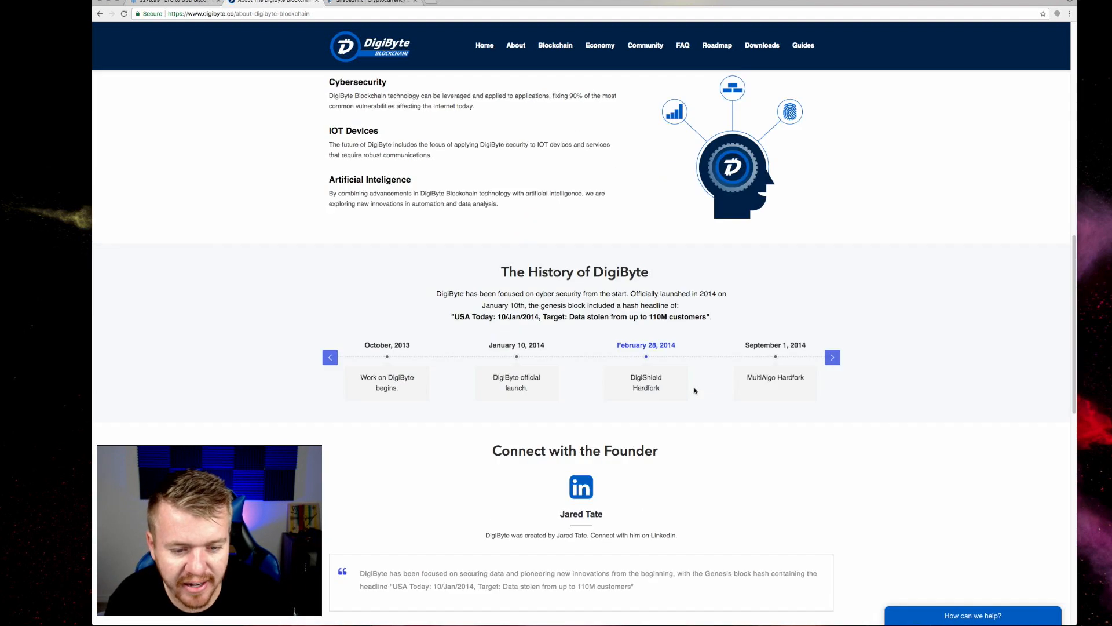
{"action": "scroll", "scroll_direction": "up", "scroll_amount": 3}
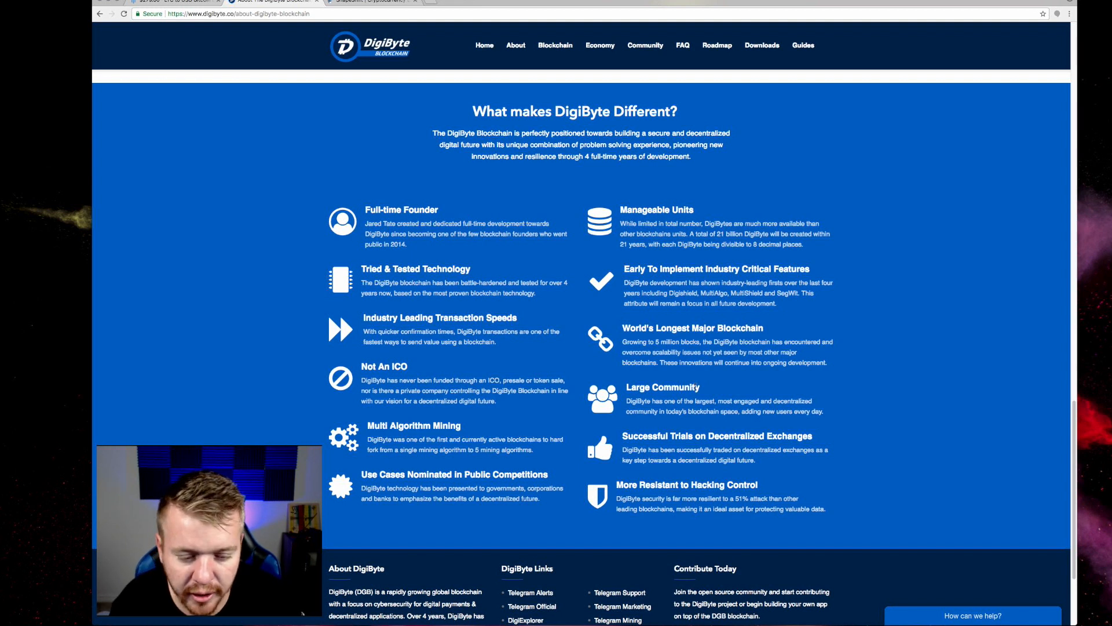
{"action": "scroll", "scroll_direction": "down", "scroll_amount": 3}
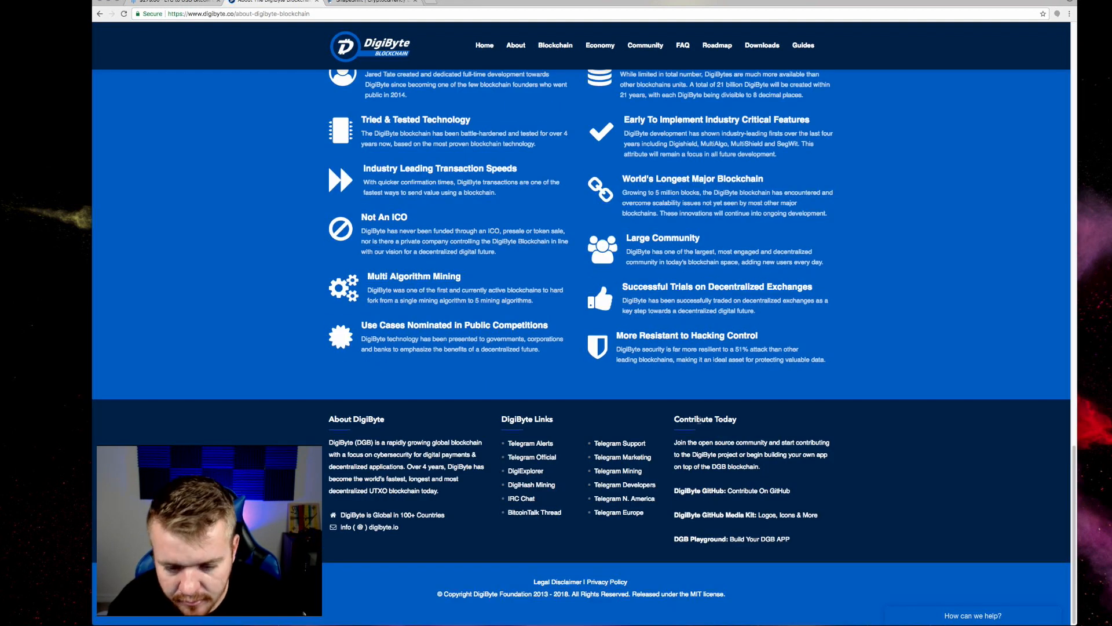